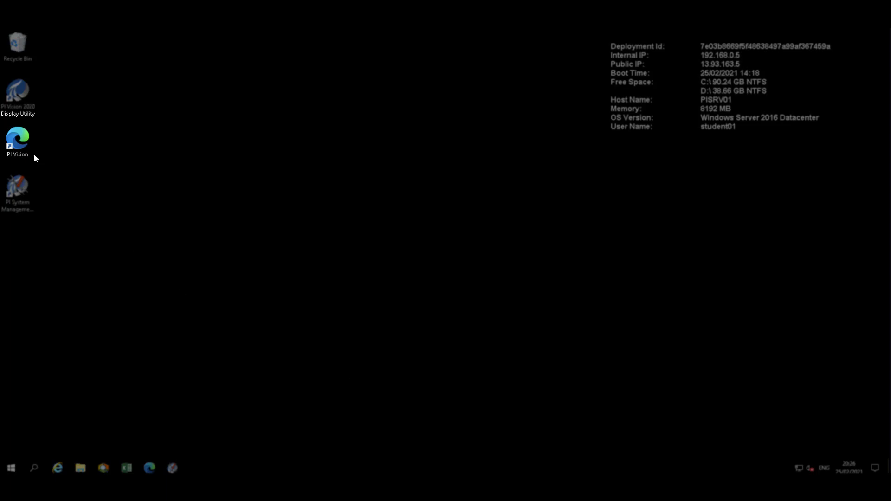
# Step: Launch PI Vision from its desktop shortcut to show the eight saved displays
pyautogui.click(18, 139)
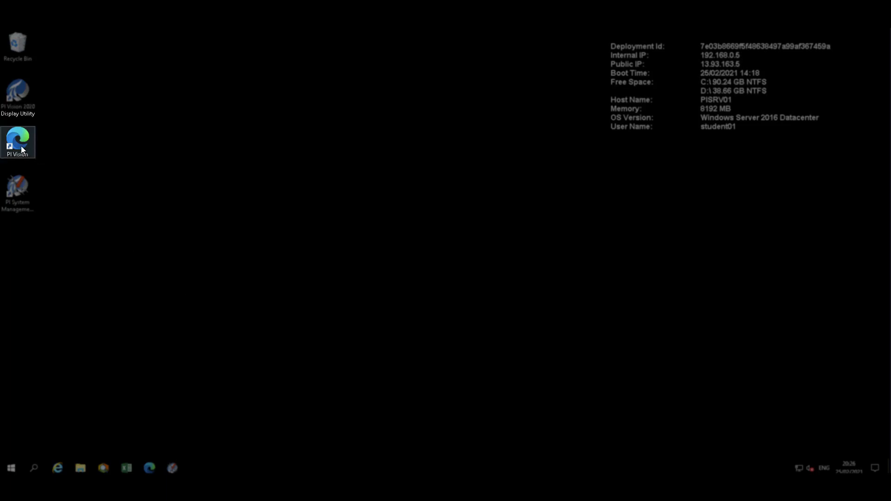
pyautogui.moveTo(20, 148)
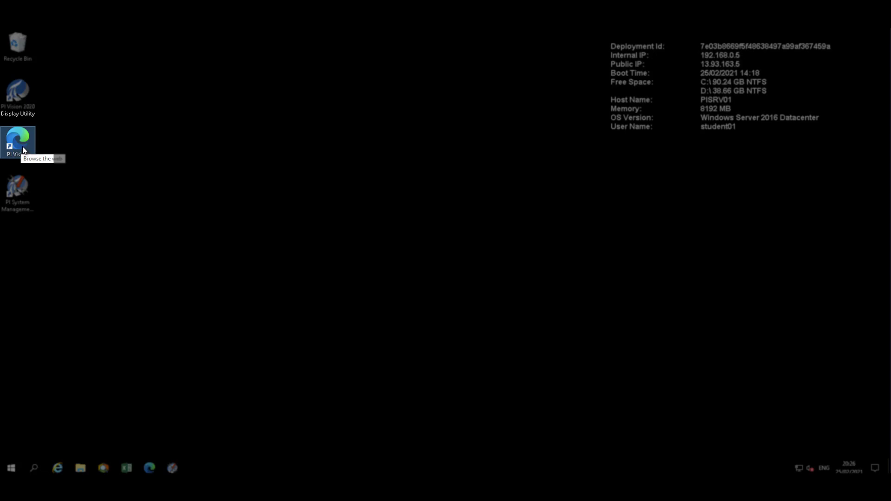
pyautogui.doubleClick(18, 139)
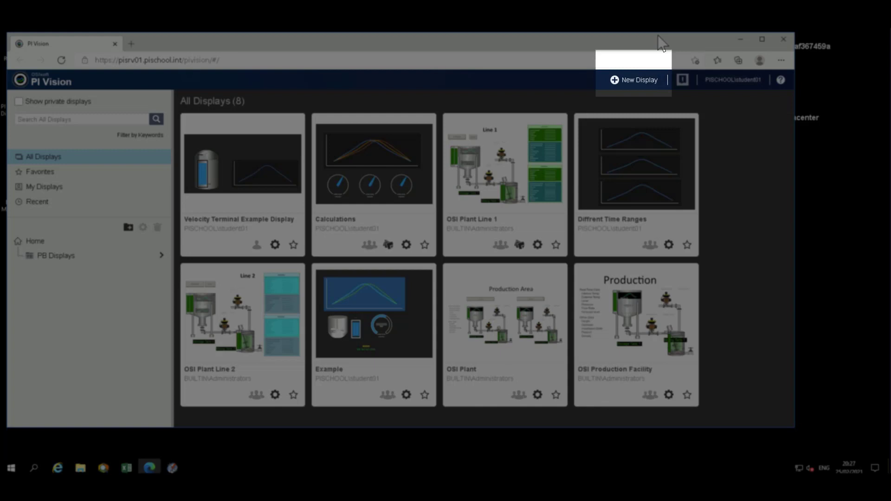
pyautogui.moveTo(632, 79)
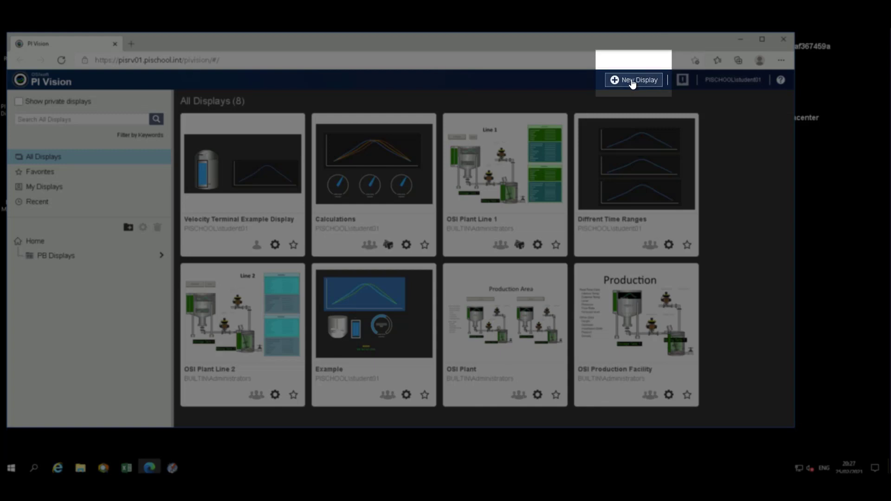
# Step: Create a new display and browse AF Startup > Montreal to show Tank01's attributes
pyautogui.click(633, 79)
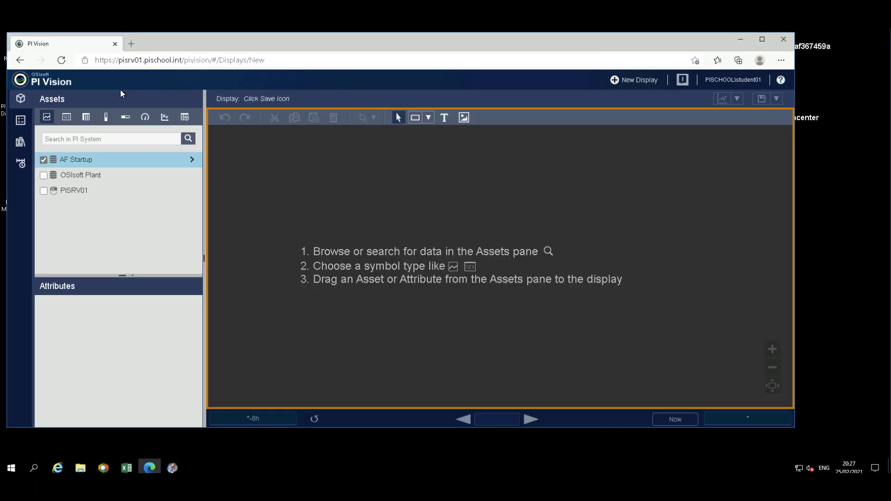
pyautogui.moveTo(171, 169)
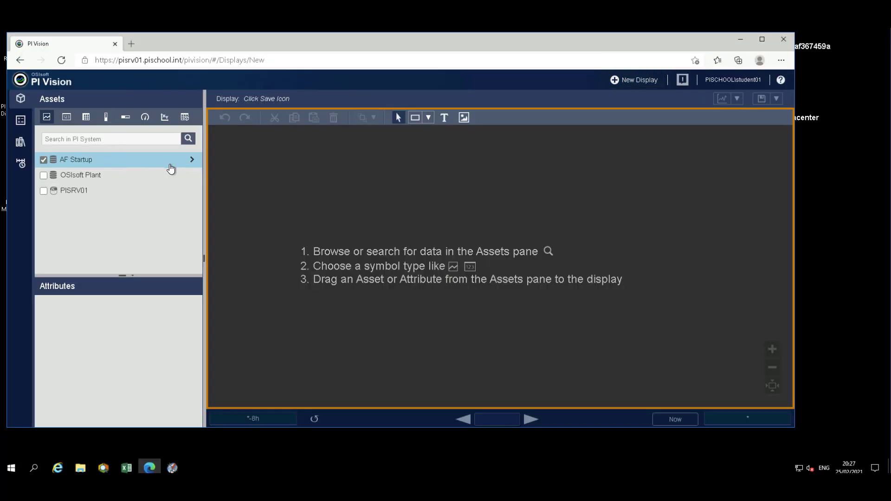
pyautogui.moveTo(170, 168)
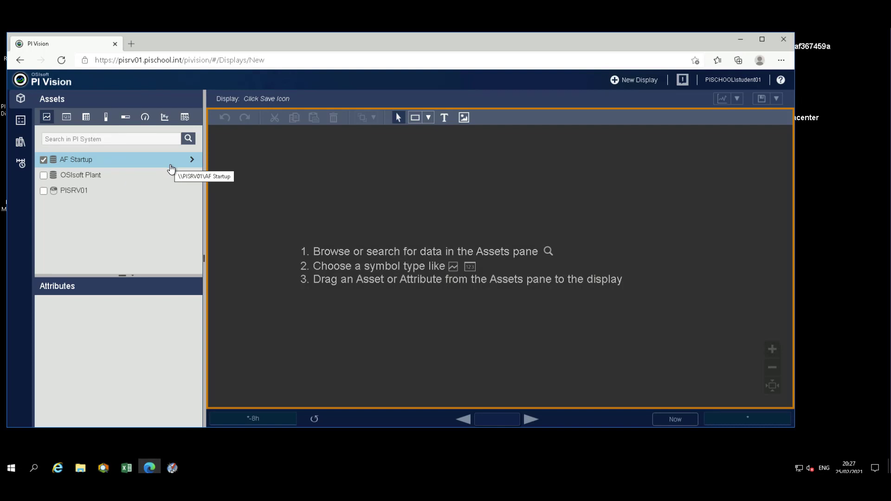
pyautogui.click(192, 160)
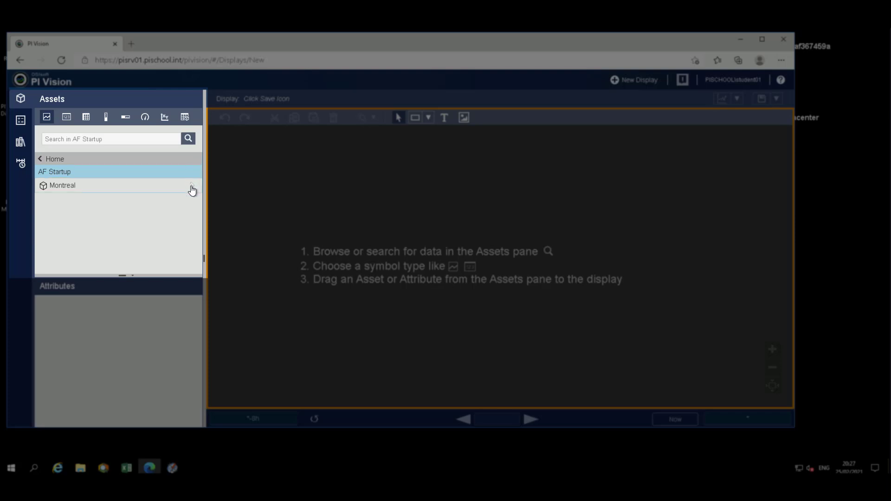
pyautogui.click(63, 185)
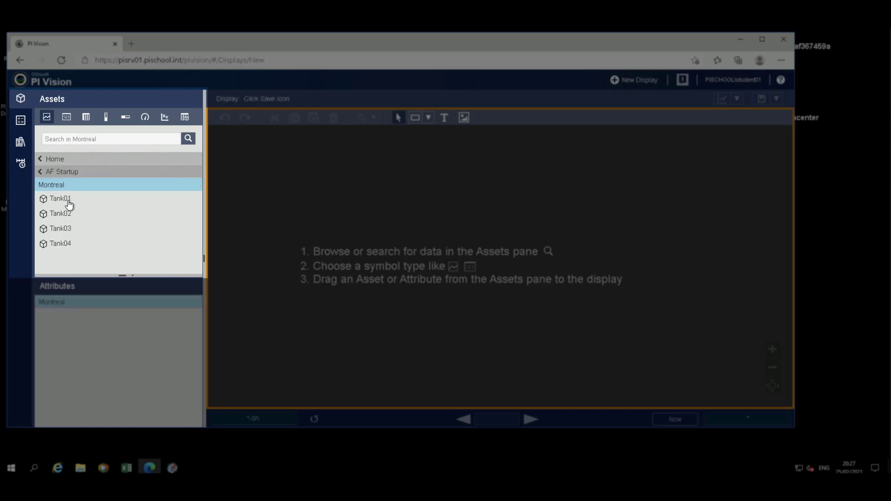
pyautogui.moveTo(61, 202)
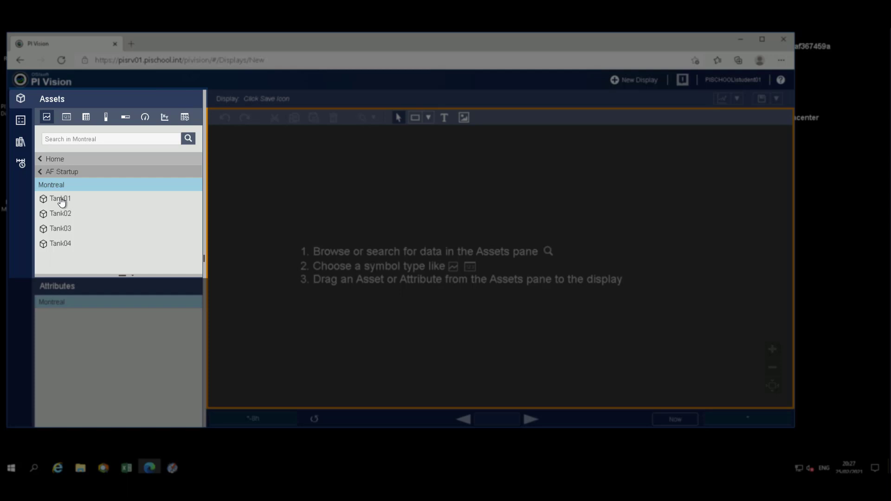
pyautogui.moveTo(56, 203)
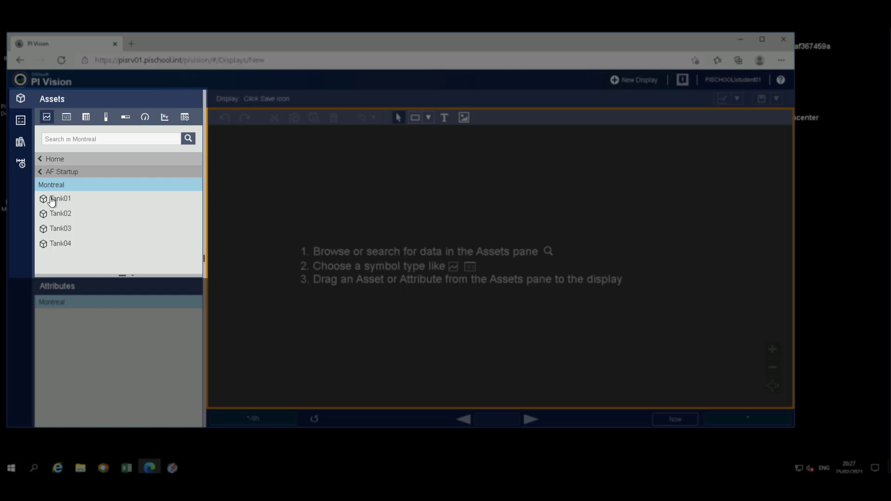
pyautogui.click(60, 198)
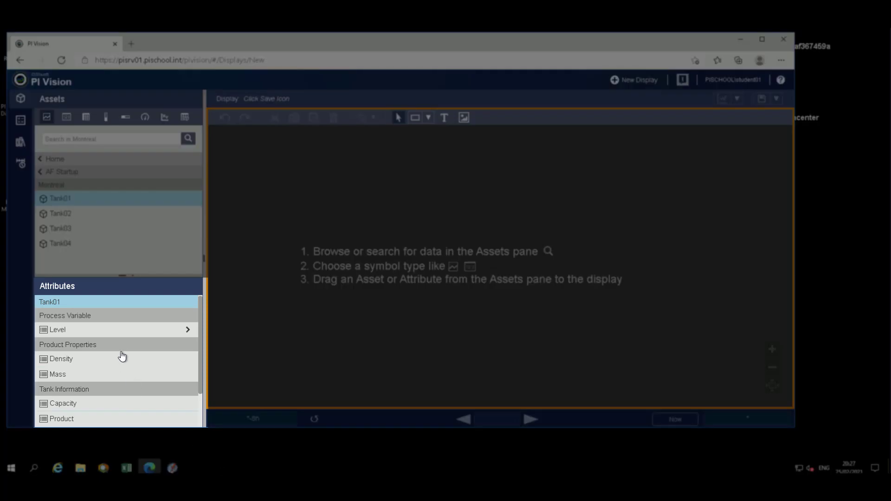
pyautogui.moveTo(123, 332)
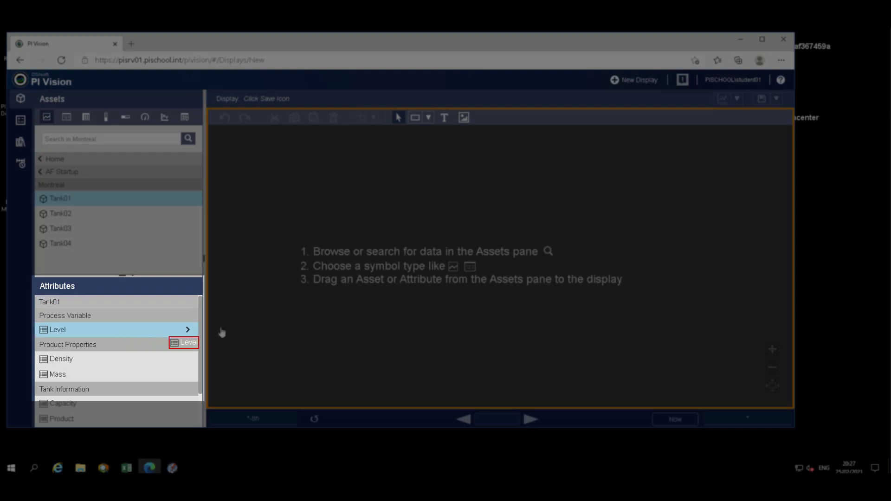
# Step: Drag Tank01's Level attribute onto the canvas as a trend
pyautogui.moveTo(189, 342); pyautogui.dragTo(445, 239)
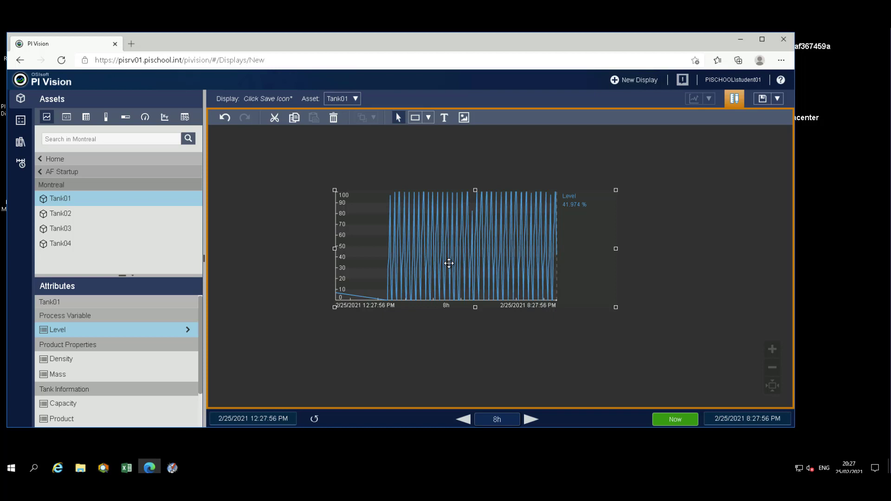
# Step: Configure the Level trend and set the display time range to 1h
pyautogui.rightClick(449, 263)
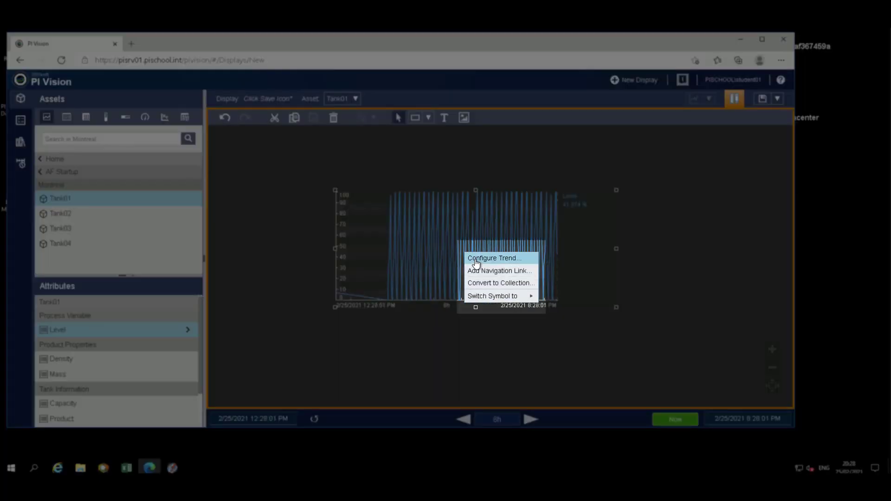
pyautogui.click(494, 258)
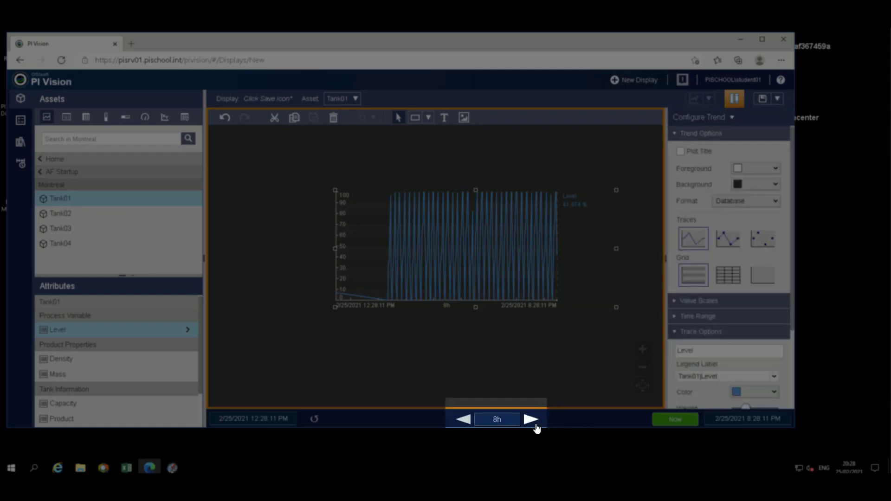
pyautogui.click(496, 418)
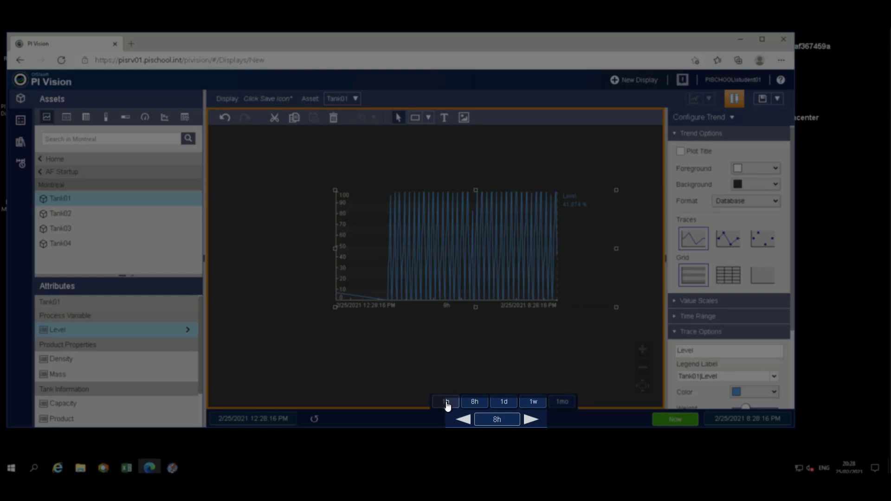
pyautogui.click(444, 402)
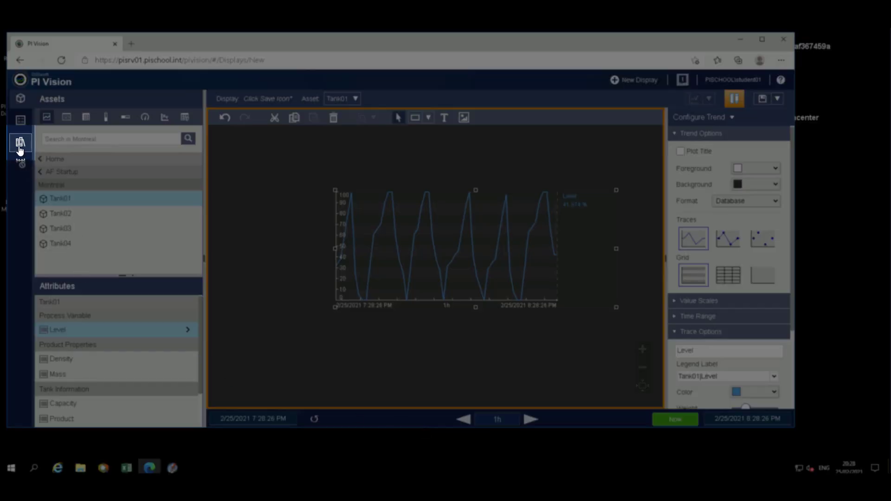
# Step: Add a tank graphic from the Tanks library and enlarge it to the trend's height
pyautogui.click(20, 141)
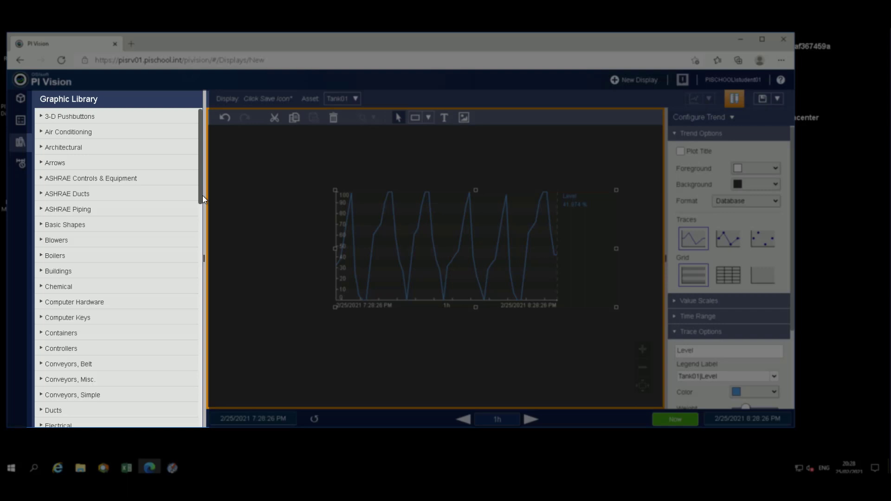
pyautogui.scroll(-3)
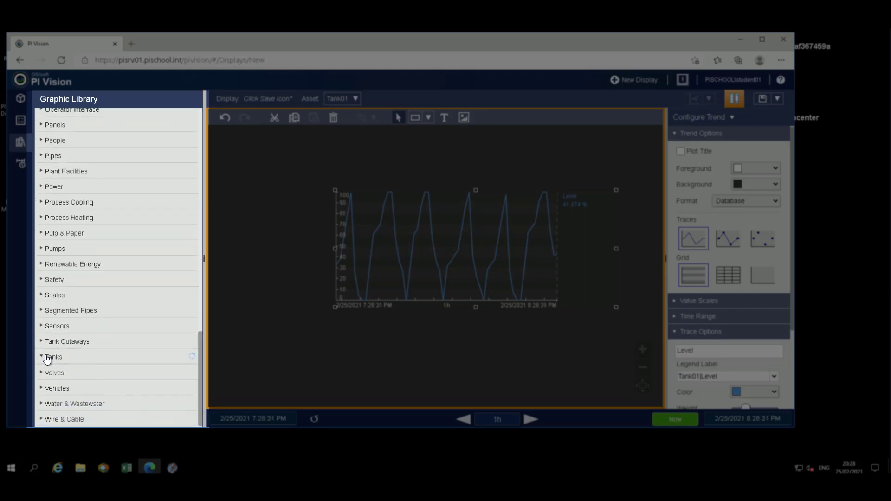
pyautogui.click(53, 357)
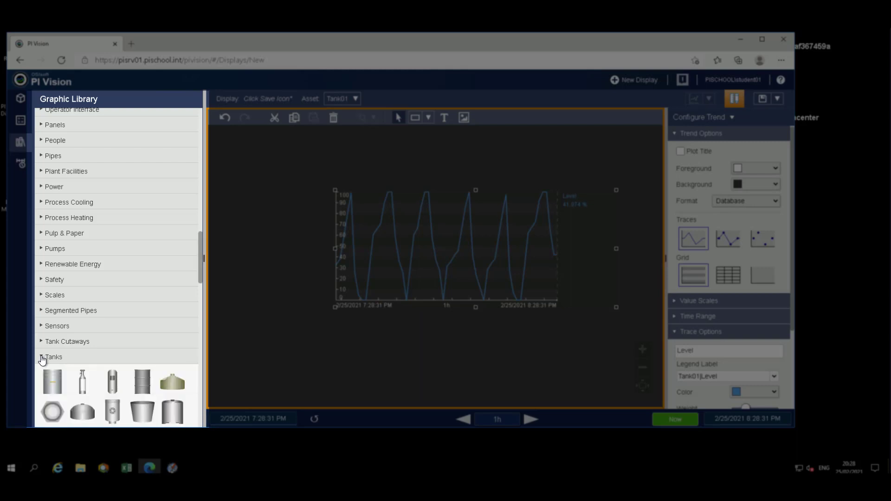
pyautogui.click(53, 357)
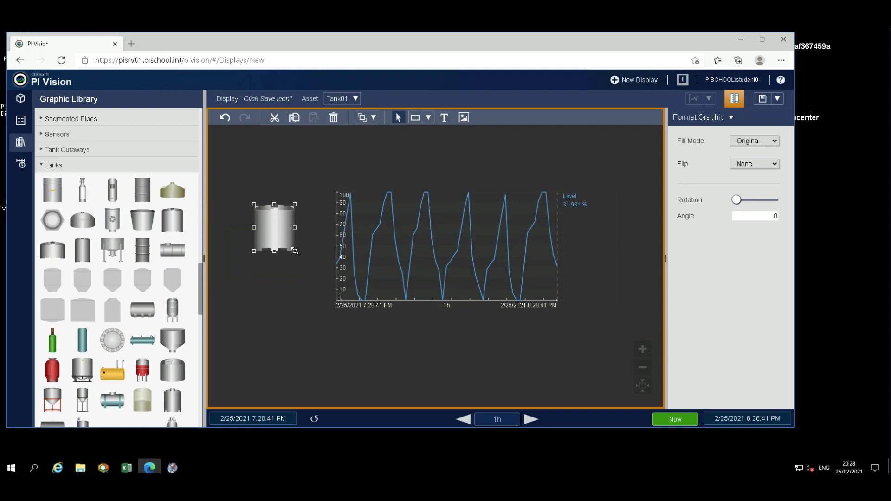
pyautogui.moveTo(296, 251); pyautogui.dragTo(324, 334)
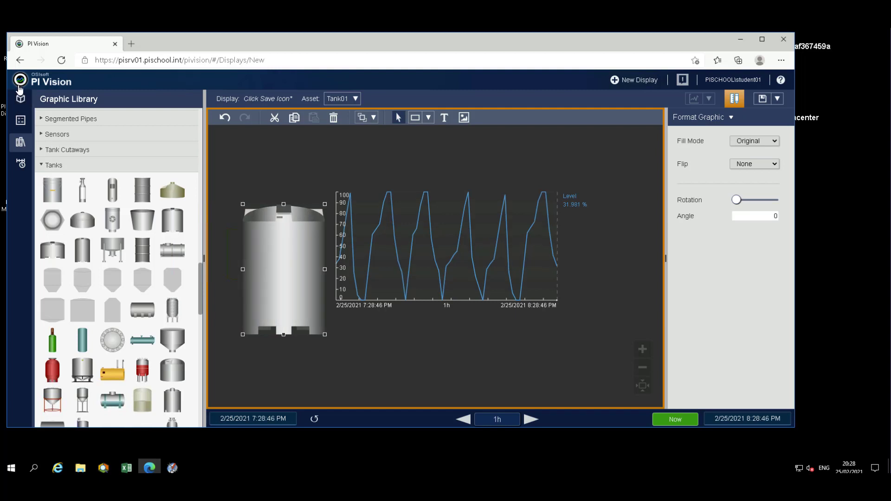
pyautogui.click(20, 100)
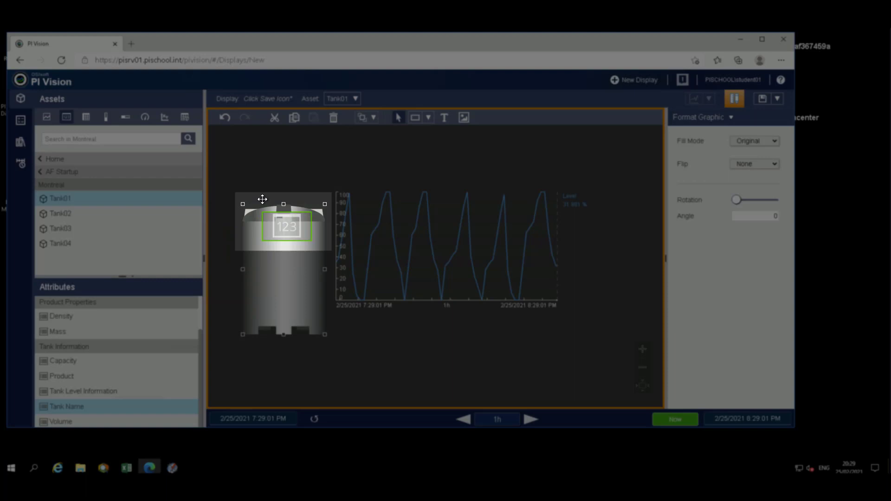
# Step: Drop Tank01's Tank Name attribute as a value on top of the tank graphic
pyautogui.moveTo(263, 200); pyautogui.dragTo(256, 206)
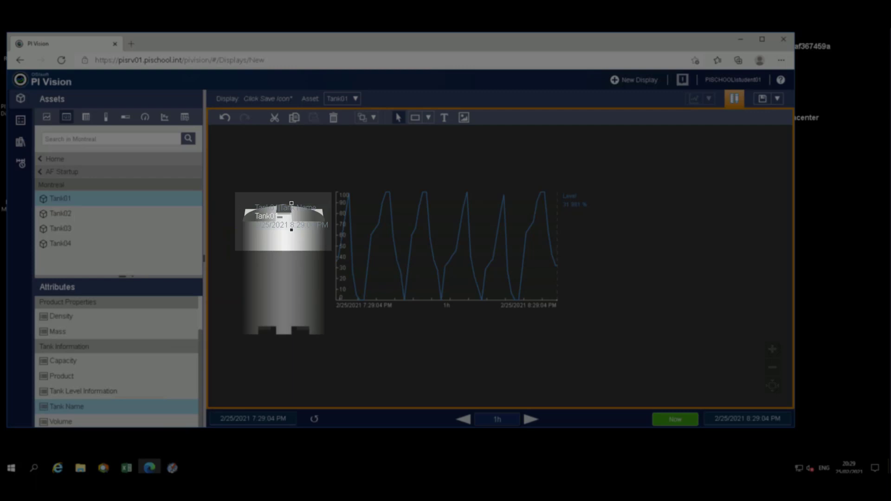
pyautogui.rightClick(264, 215)
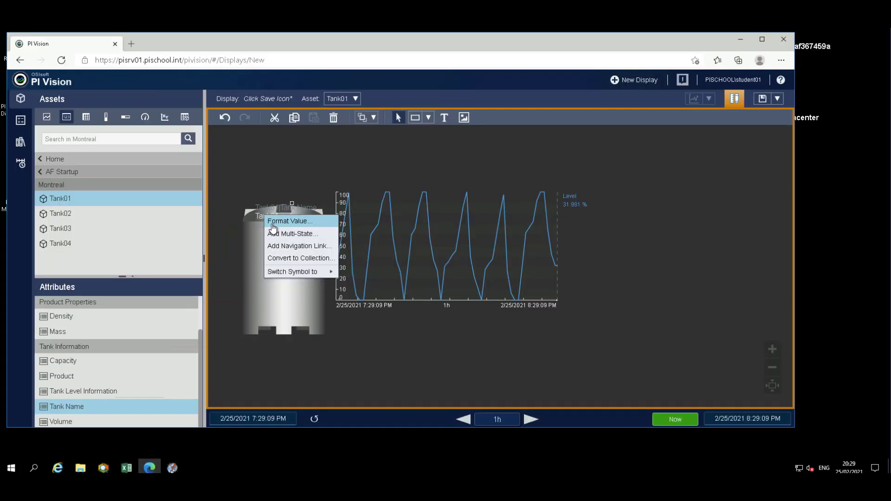
# Step: Format the tank name: hide units and timestamp, black text and value, font size 36
pyautogui.click(289, 221)
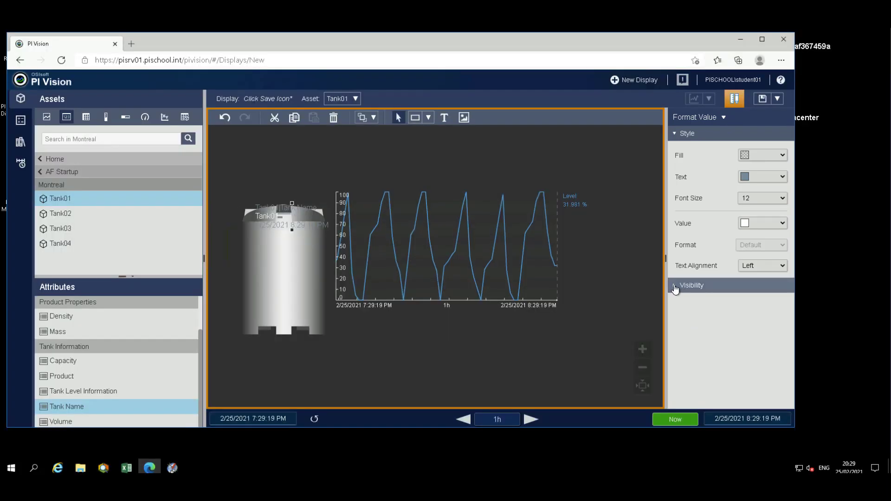
pyautogui.click(692, 286)
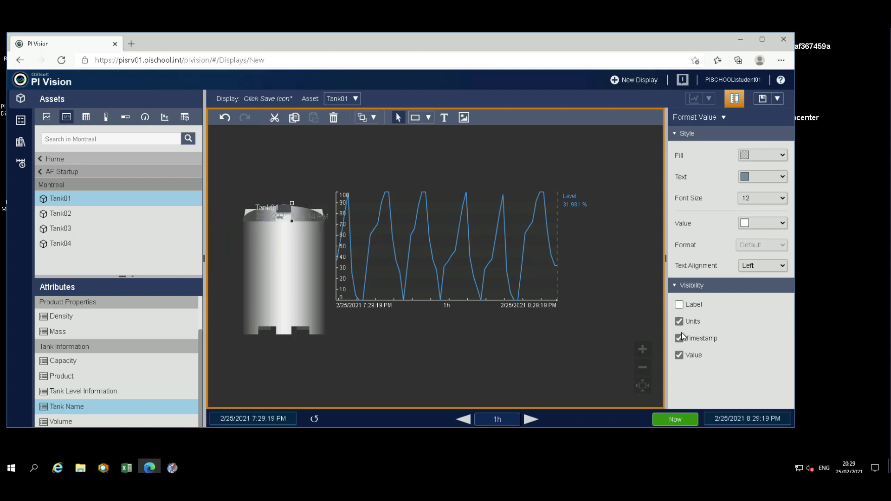
pyautogui.click(678, 321)
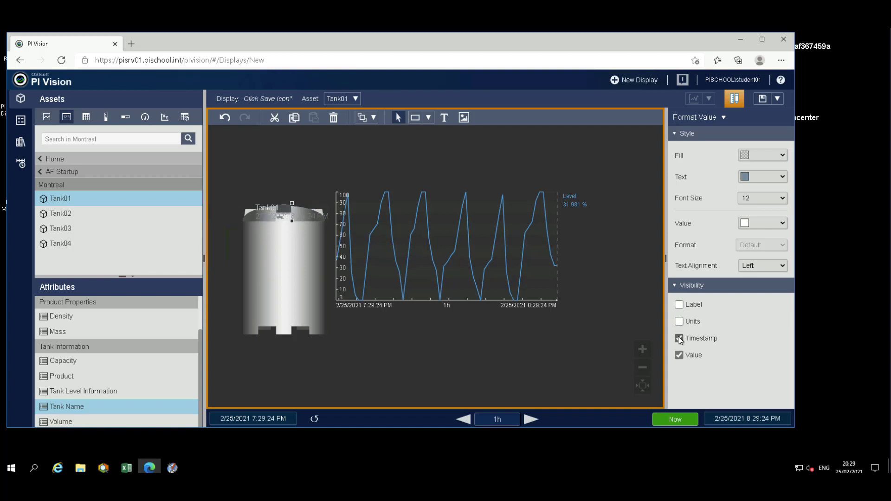
pyautogui.click(678, 339)
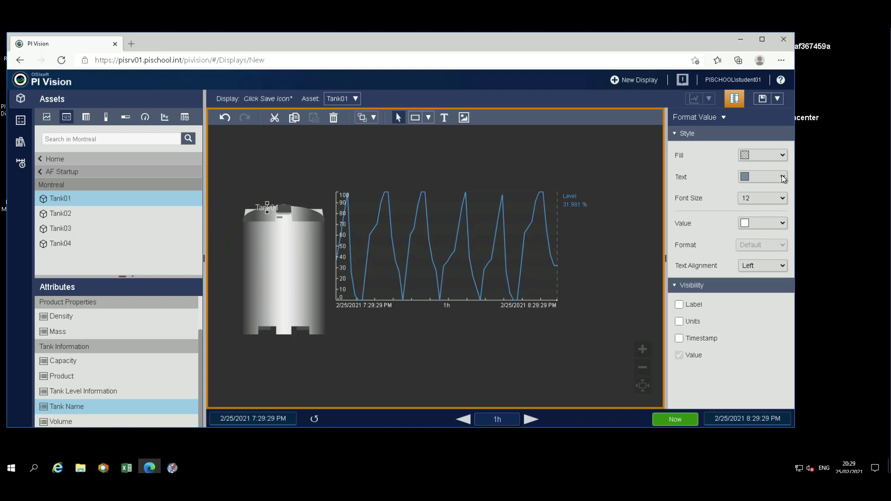
pyautogui.click(762, 177)
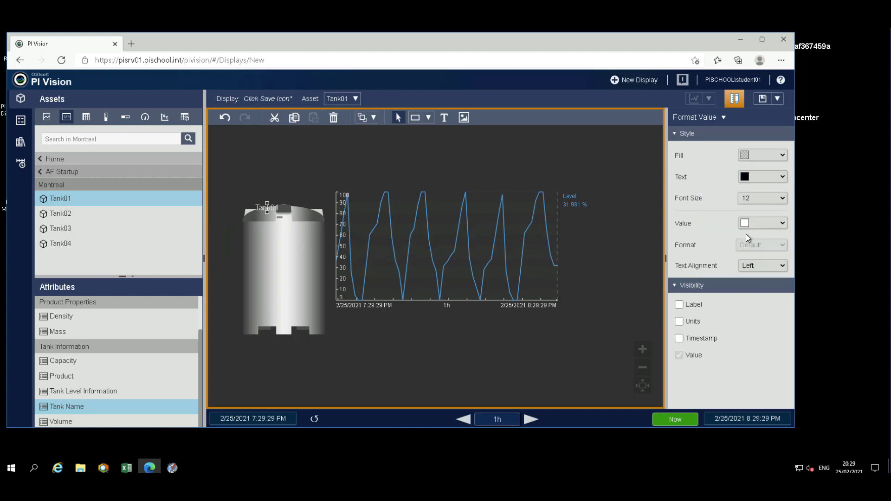
pyautogui.click(762, 197)
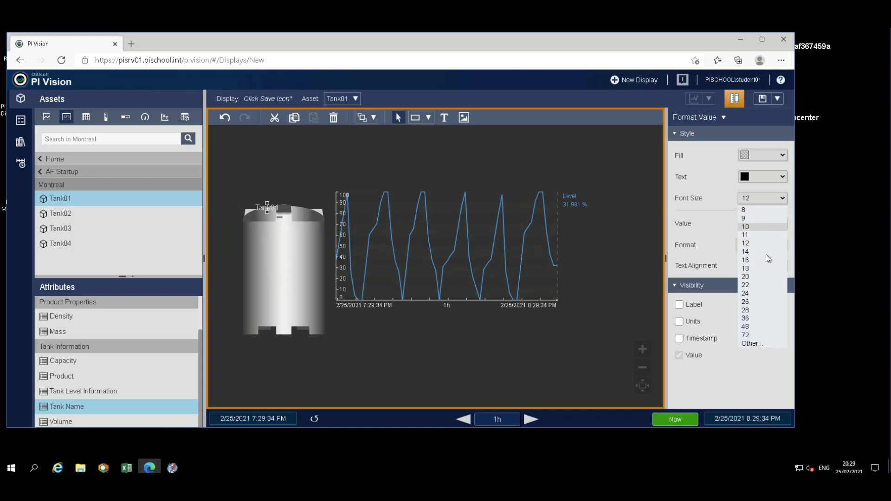
pyautogui.click(745, 317)
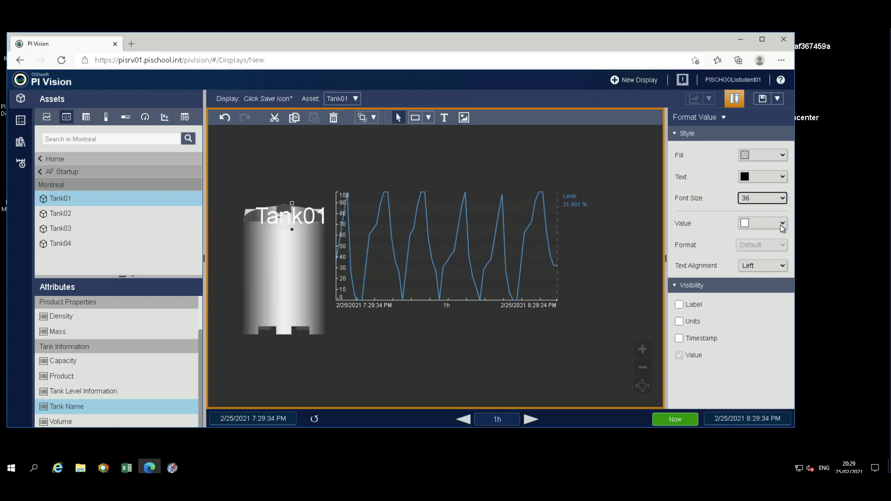
pyautogui.click(776, 223)
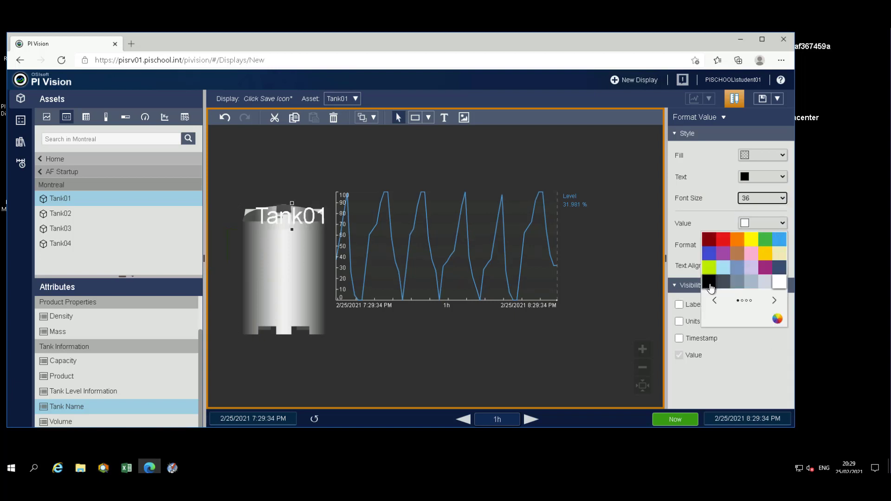
pyautogui.click(709, 283)
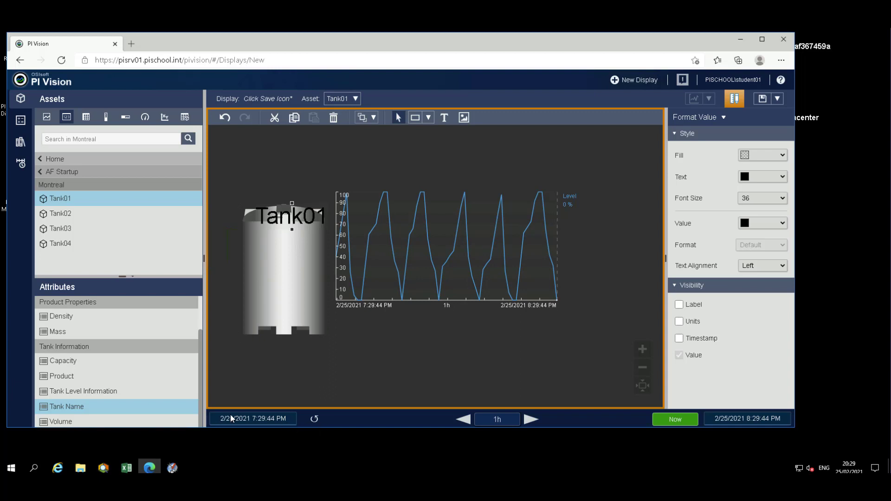
# Step: Place the Product value HC1500 near the tank bottom, hiding units and timestamp, in black
pyautogui.moveTo(60, 376); pyautogui.dragTo(132, 386)
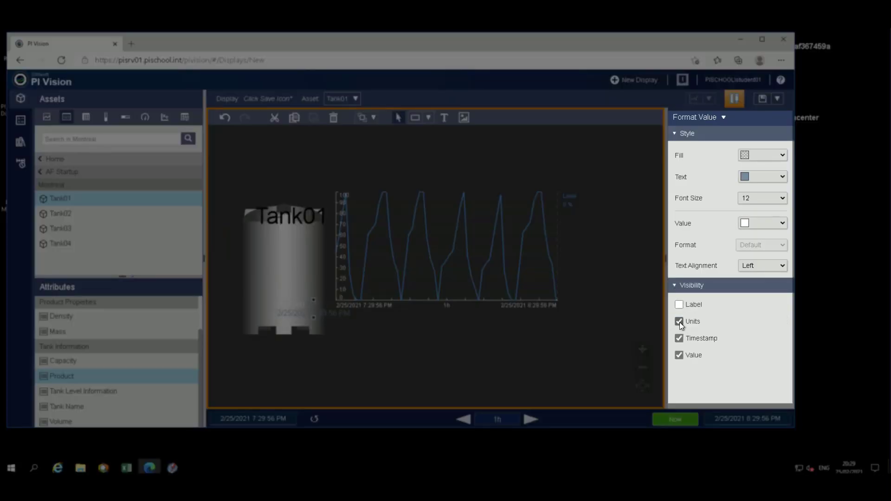
pyautogui.click(678, 321)
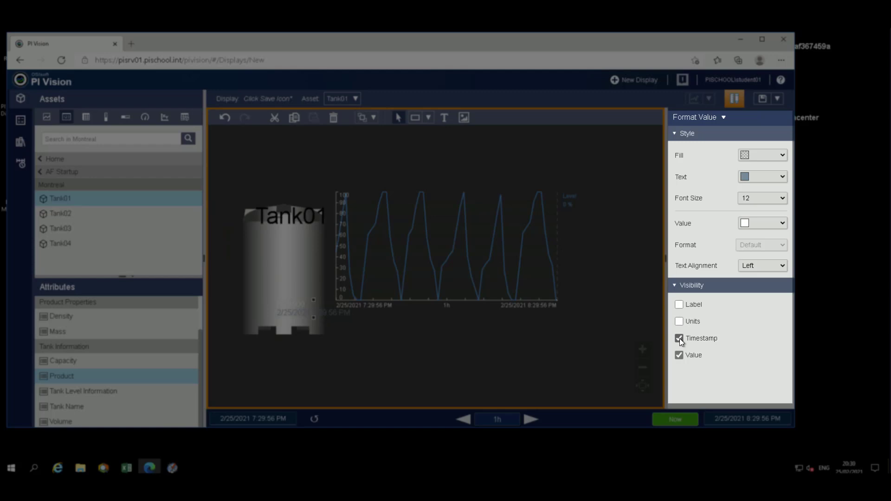
pyautogui.click(780, 223)
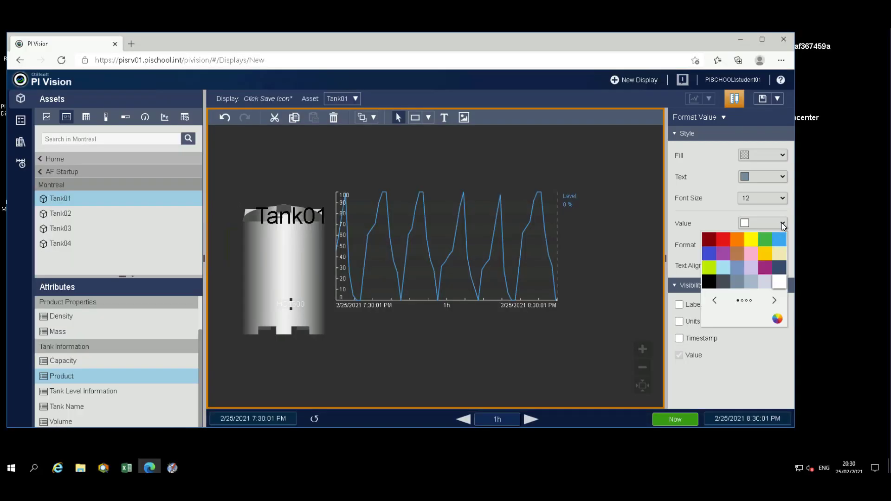
pyautogui.click(708, 281)
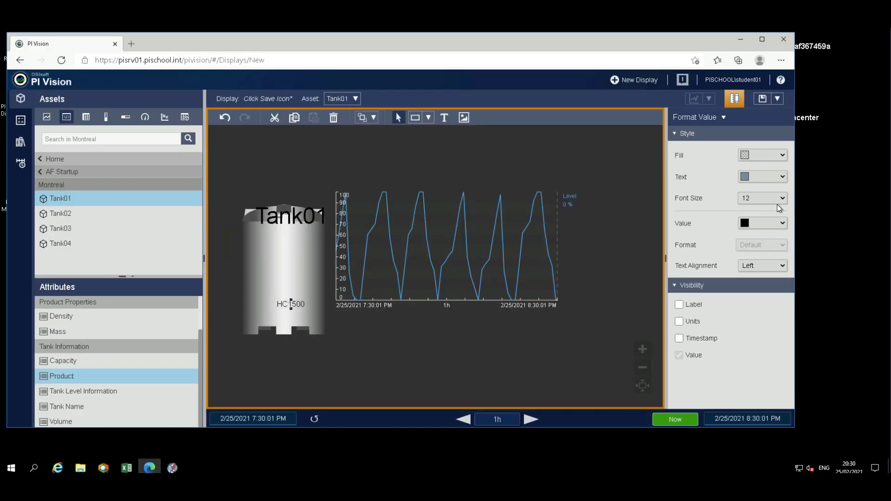
pyautogui.click(778, 198)
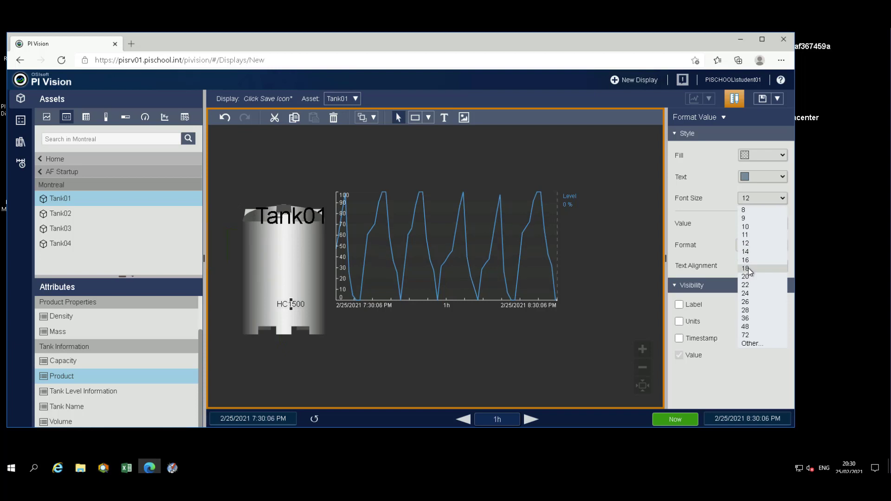
pyautogui.click(744, 269)
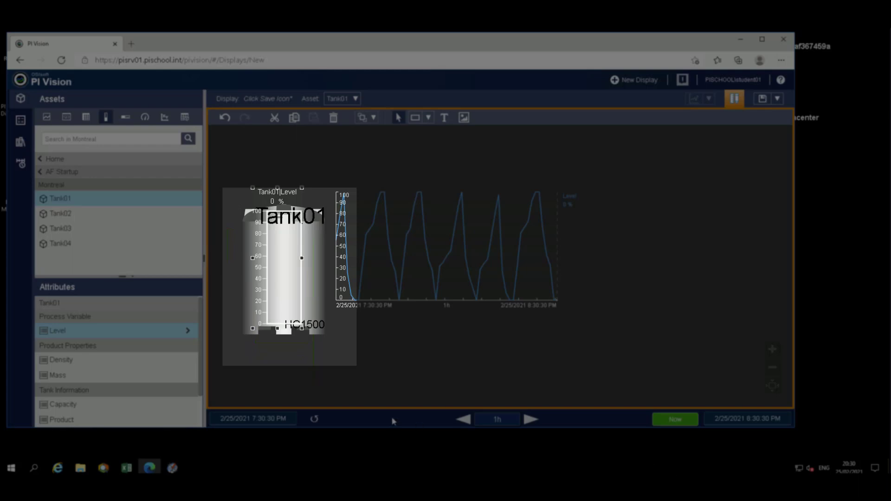
# Step: Format the Level gauge to show only its scale, with no label or value
pyautogui.rightClick(287, 228)
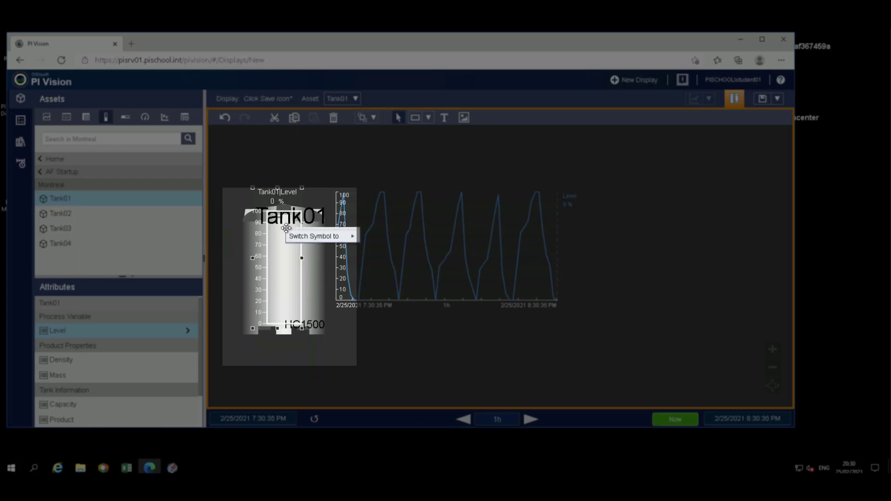
pyautogui.click(295, 238)
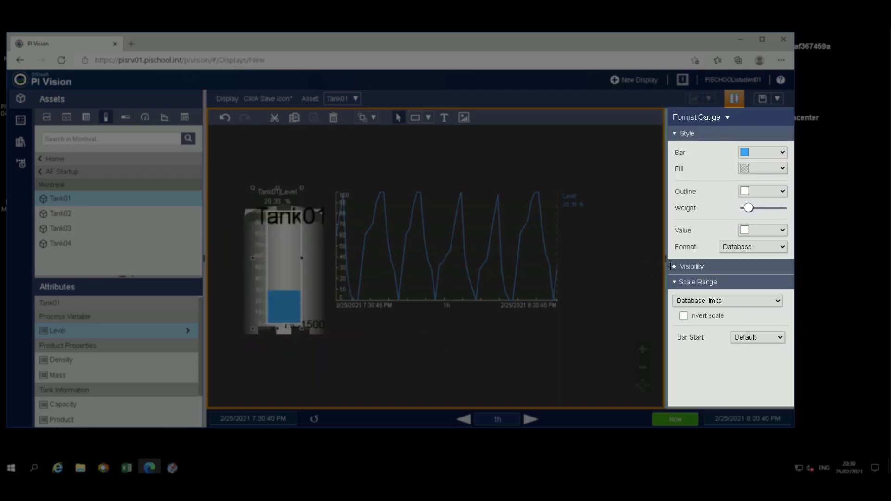
pyautogui.click(691, 266)
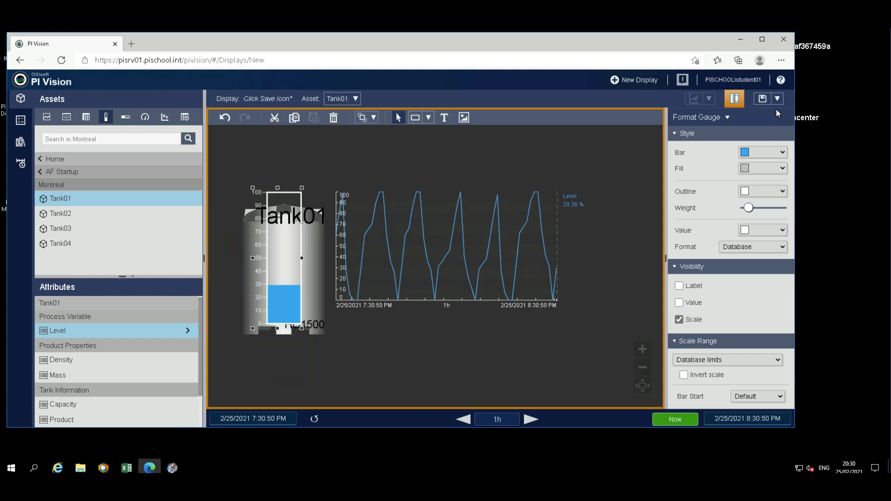
# Step: Save the display as 'Velocity Terminal Tank'
pyautogui.click(761, 99)
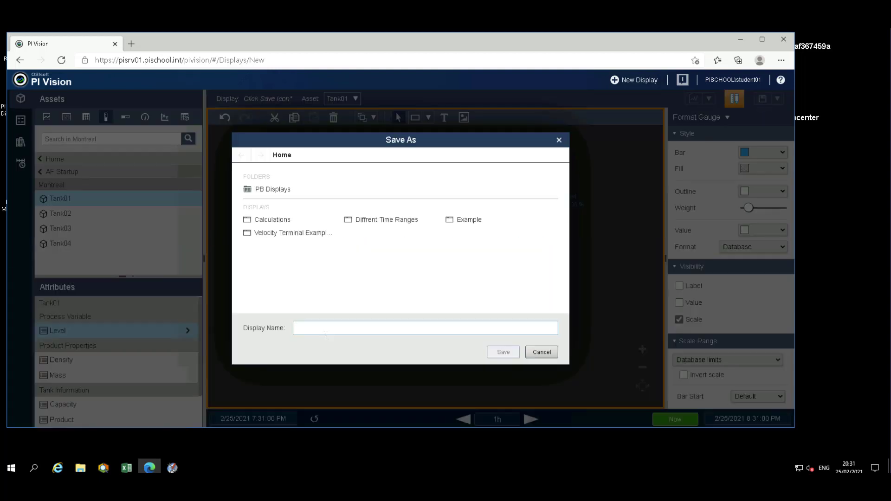
pyautogui.write('Velocity Terminal Tank')
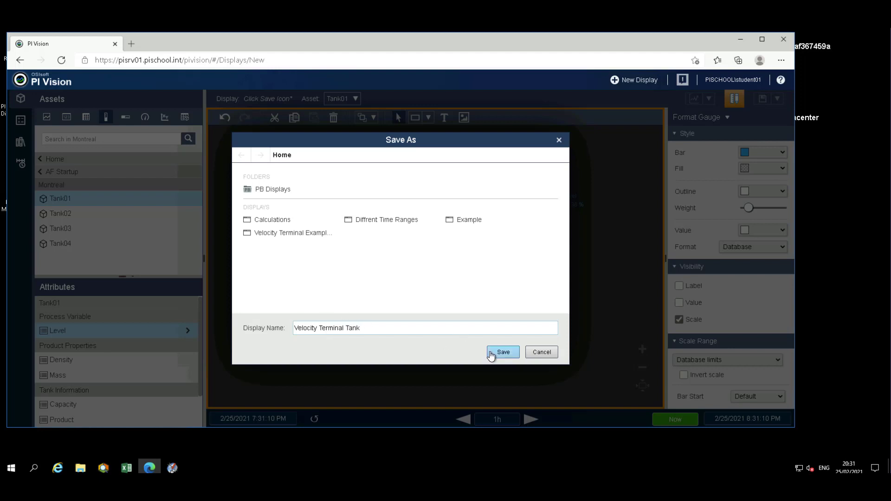
pyautogui.click(502, 351)
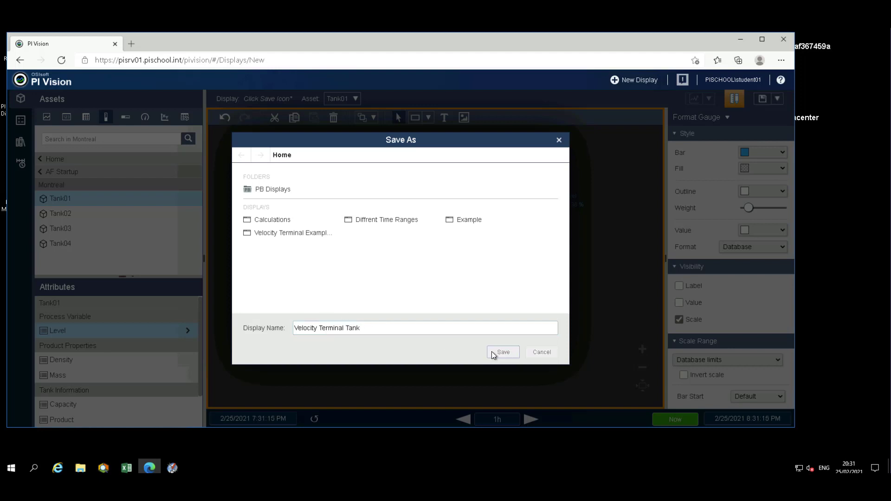
pyautogui.click(502, 352)
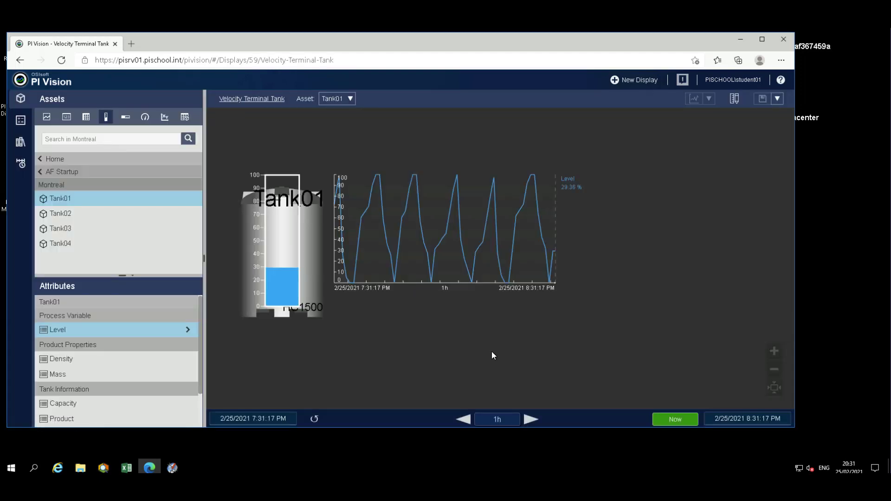
pyautogui.moveTo(711, 471)
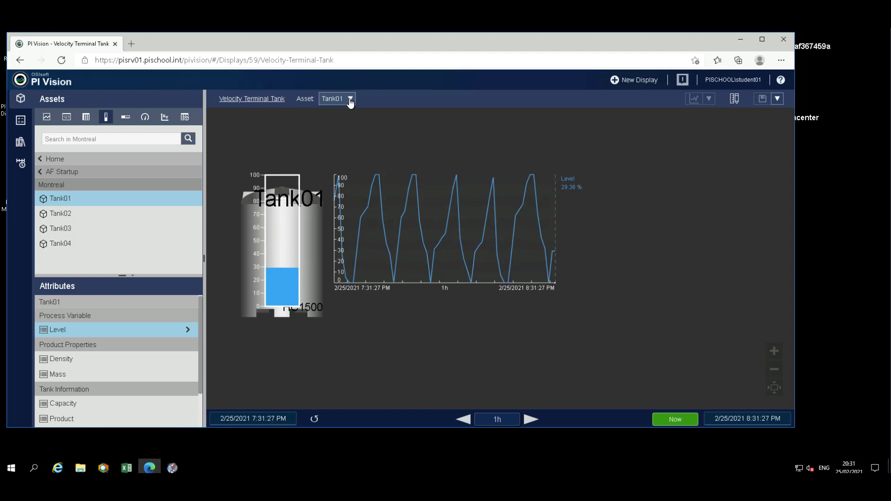
# Step: Switch the display's asset from Tank01 to Tank02 using the Asset dropdown
pyautogui.click(349, 98)
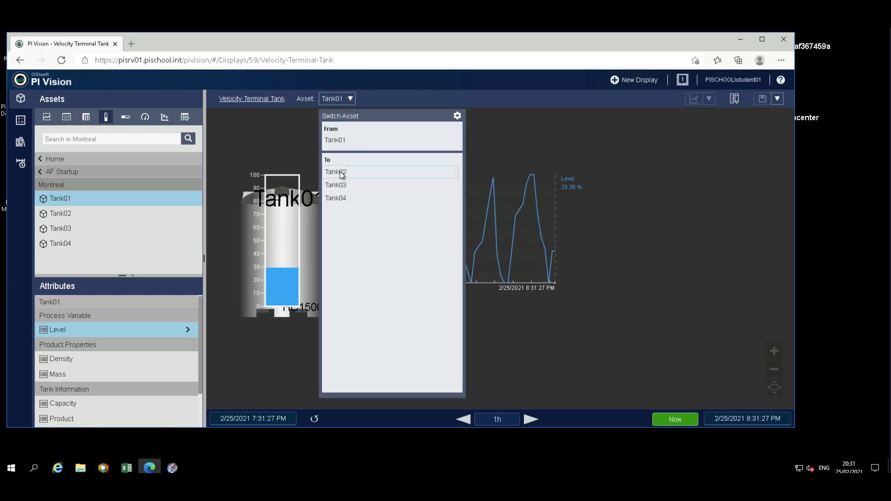
pyautogui.click(335, 172)
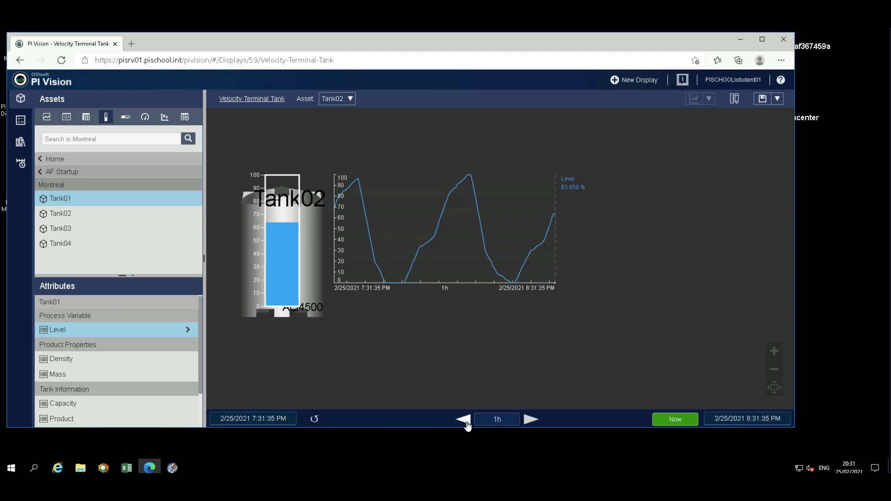
# Step: Step the 1h time range back four times to reach 3:31–4:31 PM
pyautogui.click(461, 420)
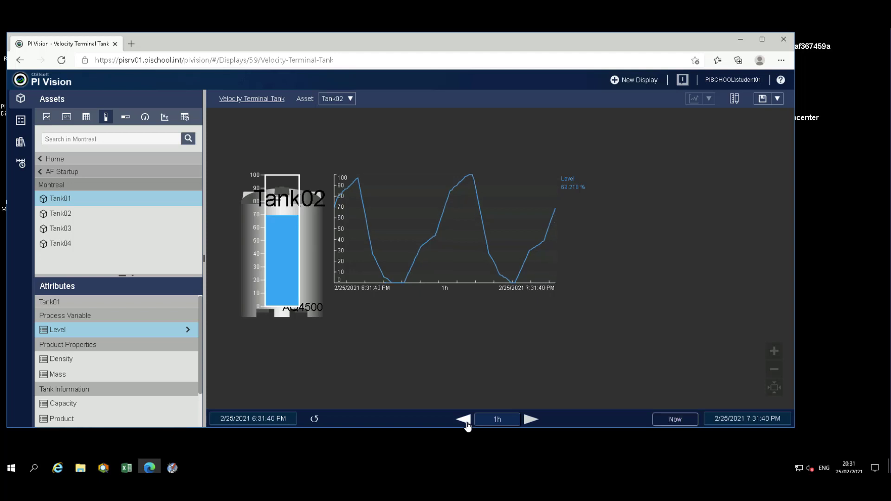
pyautogui.click(463, 420)
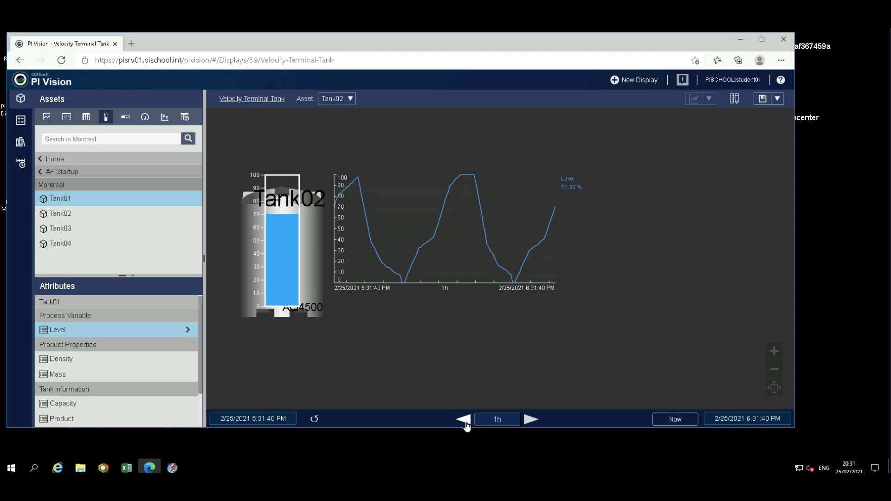
pyautogui.click(462, 418)
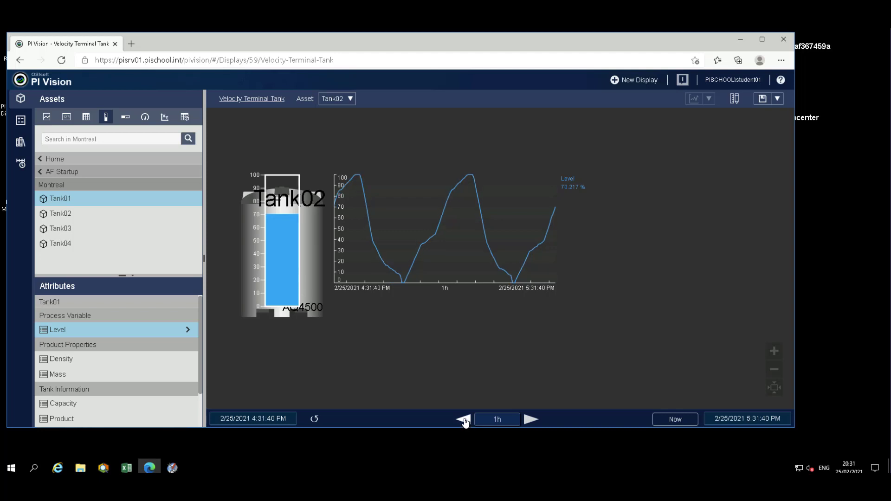
pyautogui.click(464, 419)
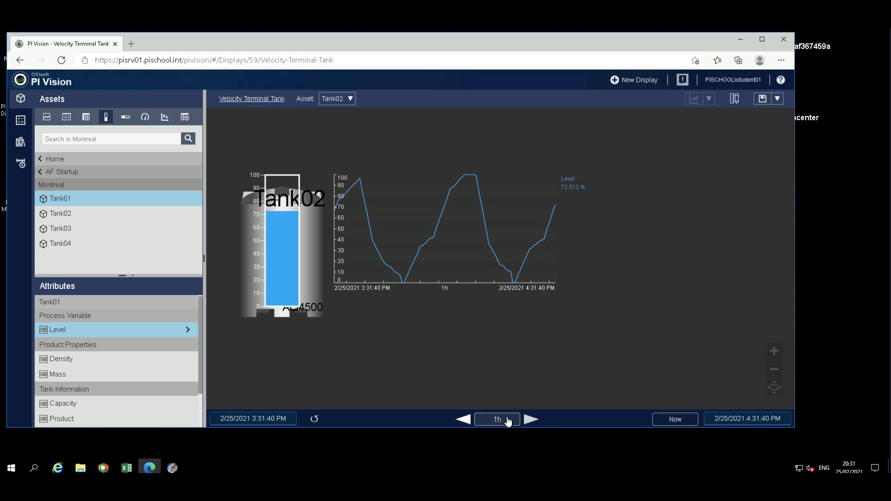
pyautogui.moveTo(686, 212)
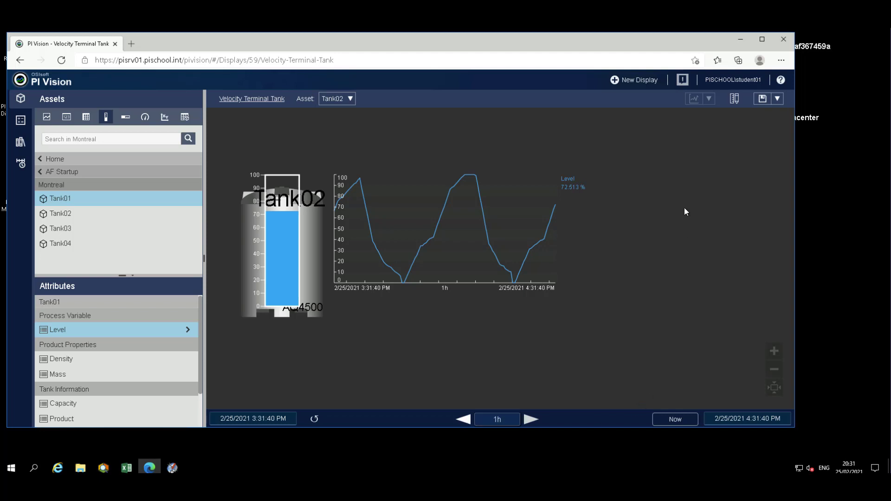
# Step: Return Tank02 to live data with Now and a 1h span (7:32–8:32 PM)
pyautogui.click(734, 99)
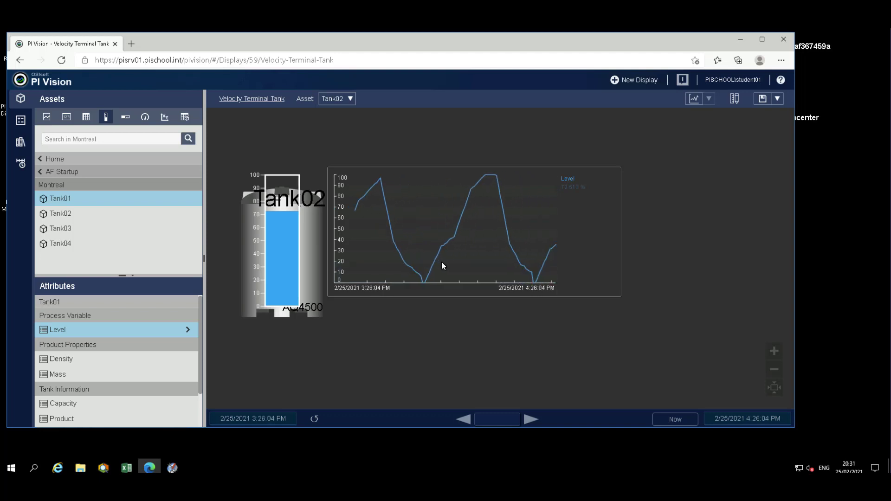
pyautogui.click(674, 419)
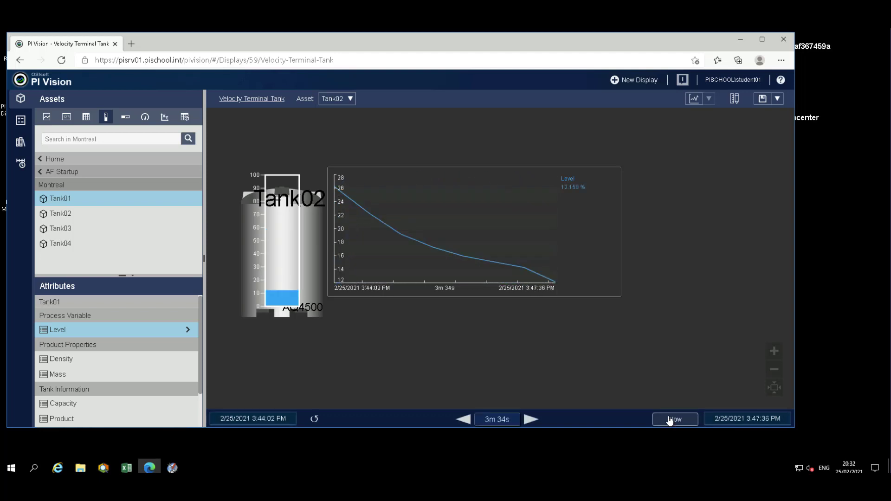
pyautogui.click(674, 419)
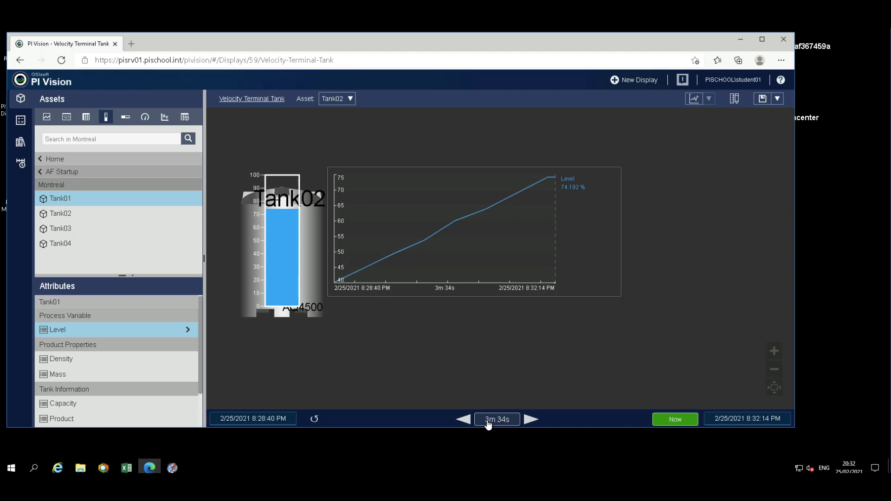
pyautogui.click(495, 418)
pyautogui.write('1h')
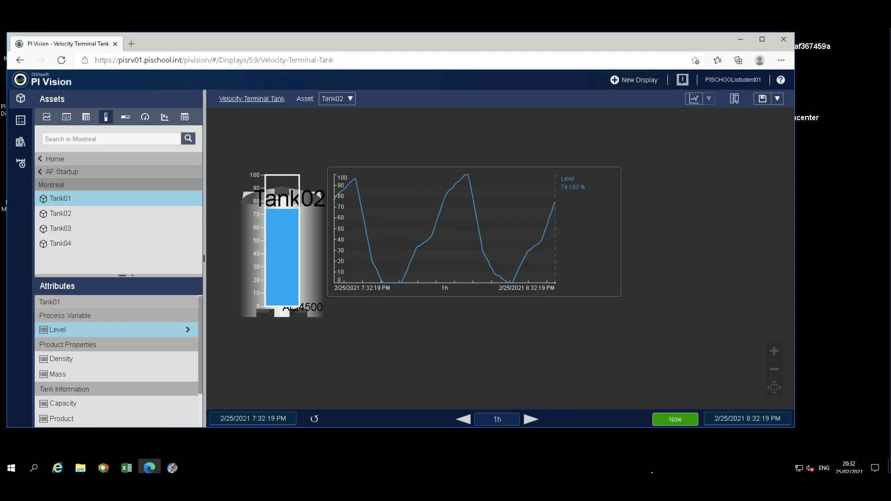
pyautogui.moveTo(341, 466)
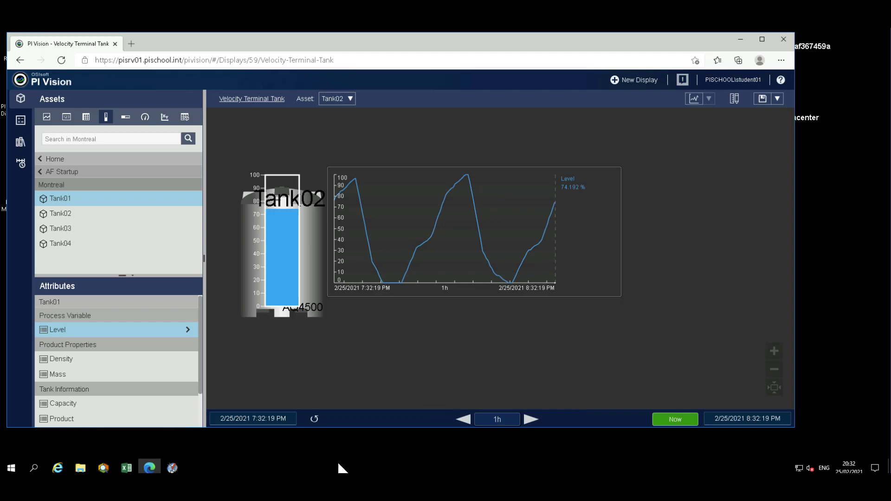
pyautogui.moveTo(205, 453)
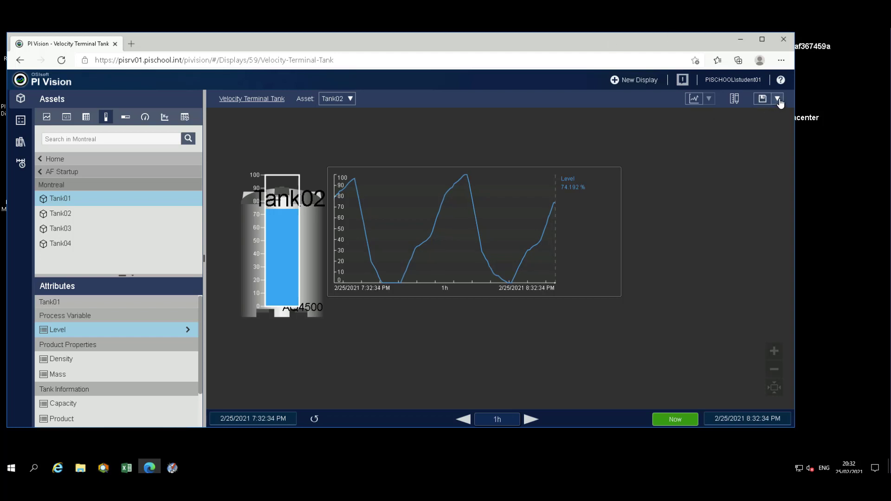
# Step: Show the Save, Save As and Export options, then return to the home gallery
pyautogui.click(779, 98)
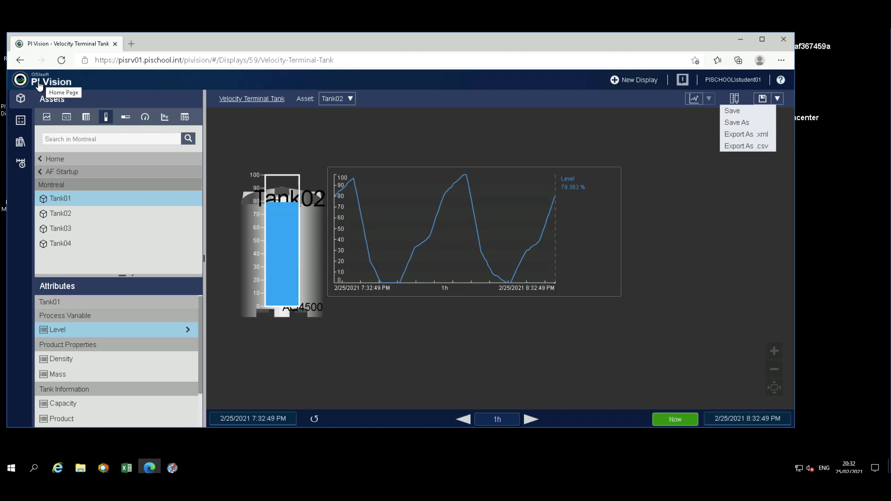
pyautogui.click(51, 82)
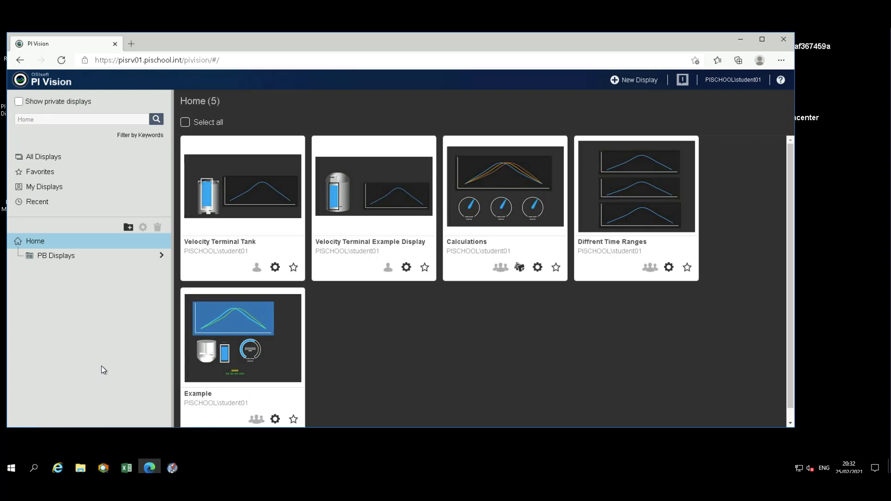
pyautogui.moveTo(104, 372)
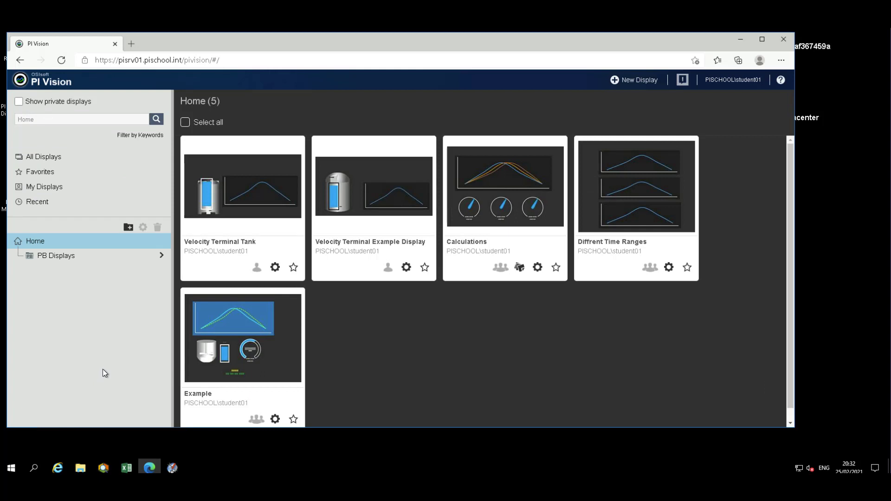